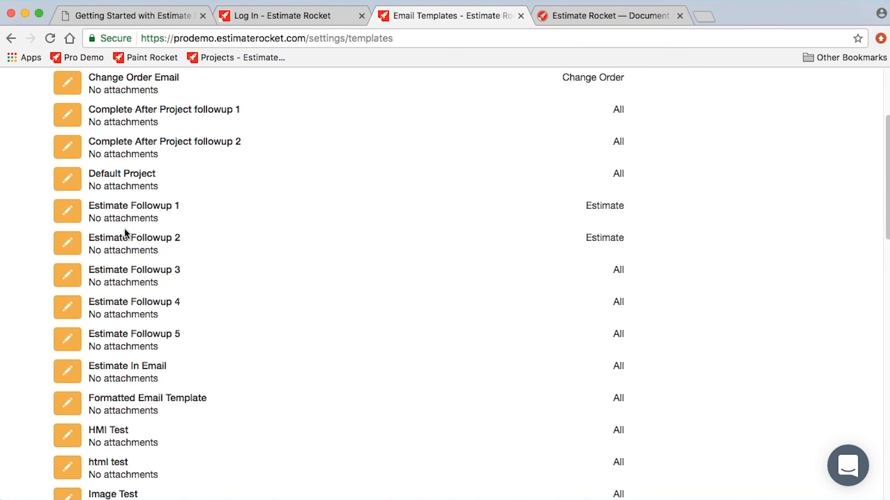
mouse_move(165, 223)
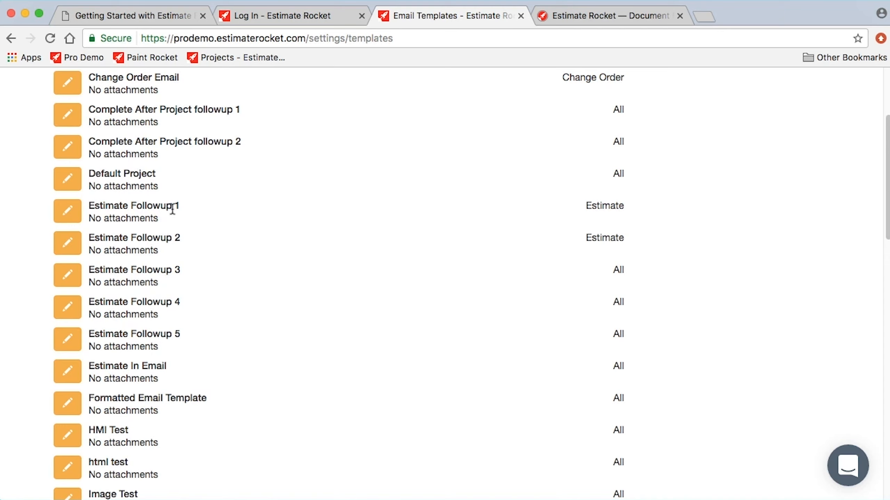
mouse_move(195, 379)
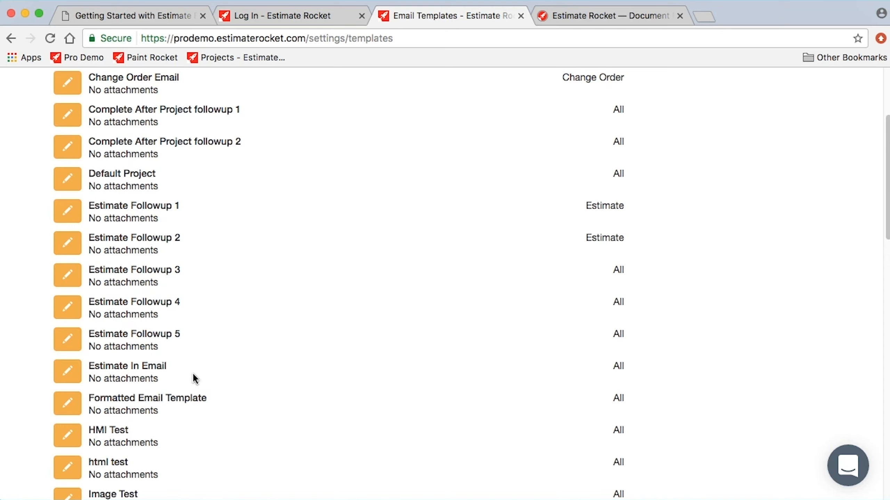
mouse_move(287, 380)
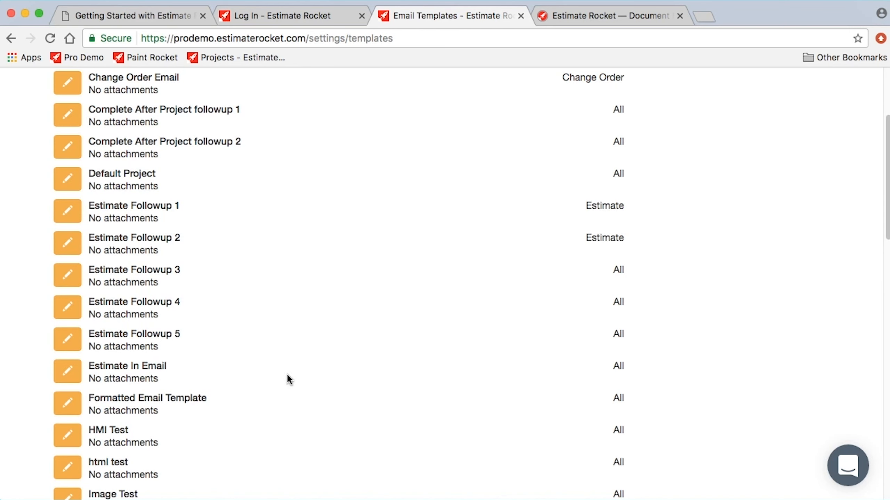
Go to the Follow Up Campaigns settings page listing campaigns by project stage.
scroll(up, 3)
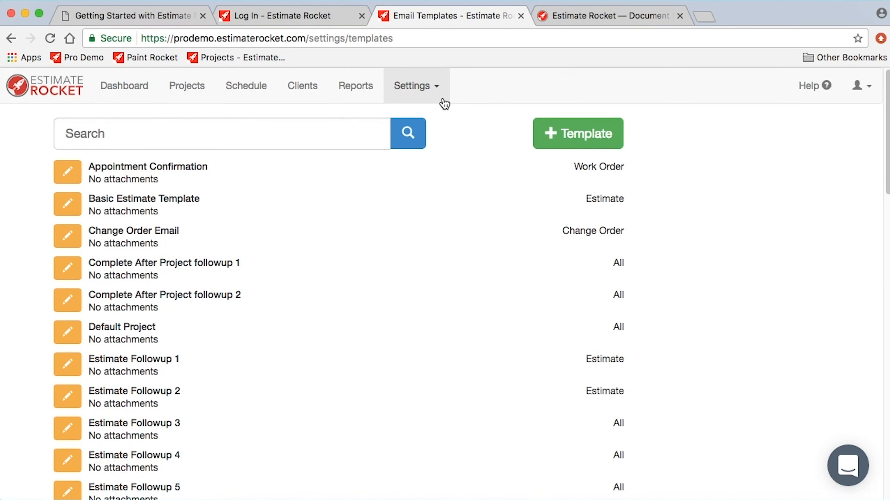
click(414, 86)
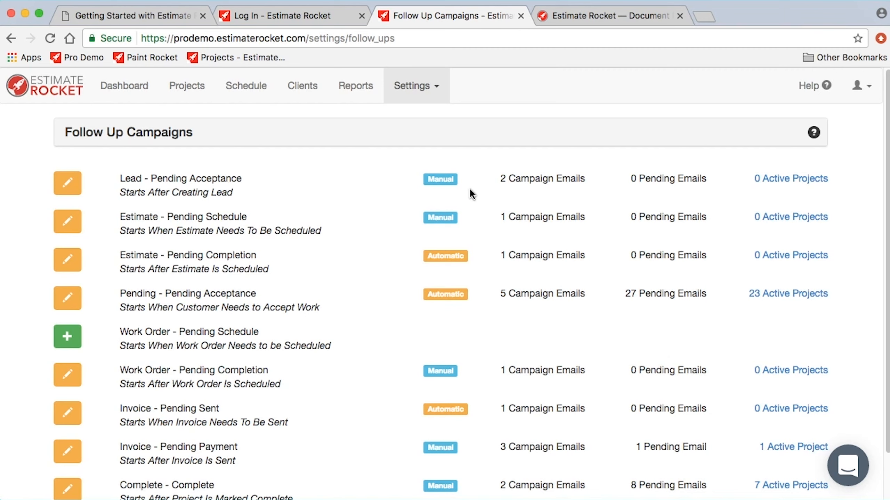
mouse_move(348, 302)
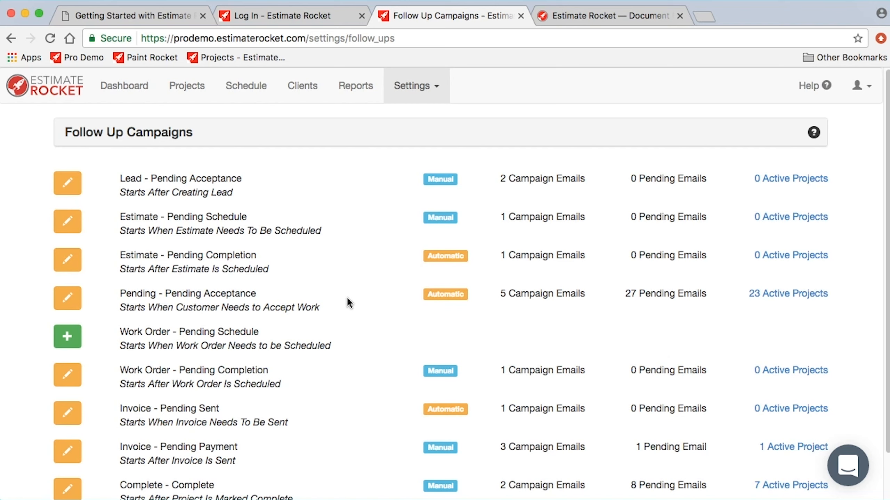
mouse_move(373, 295)
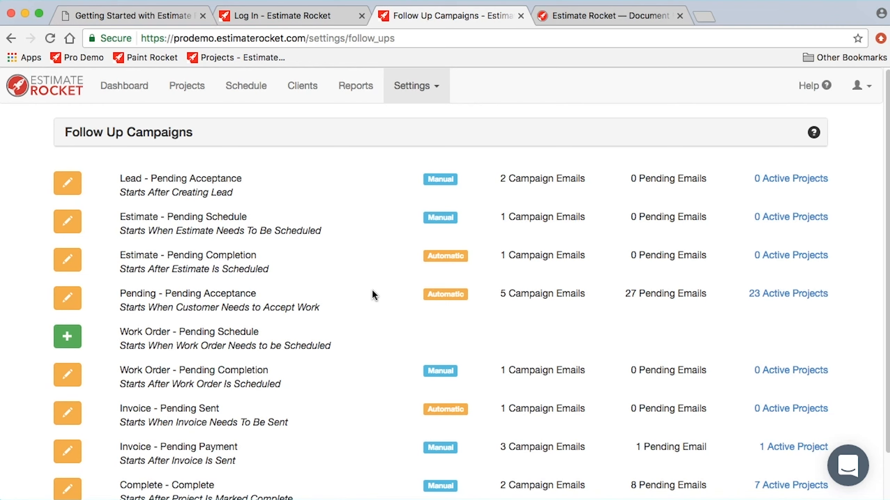
mouse_move(332, 313)
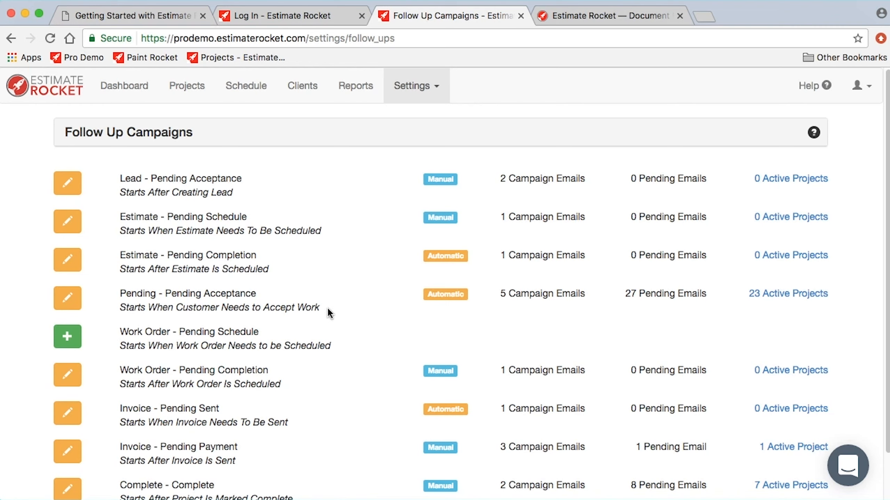
mouse_move(140, 306)
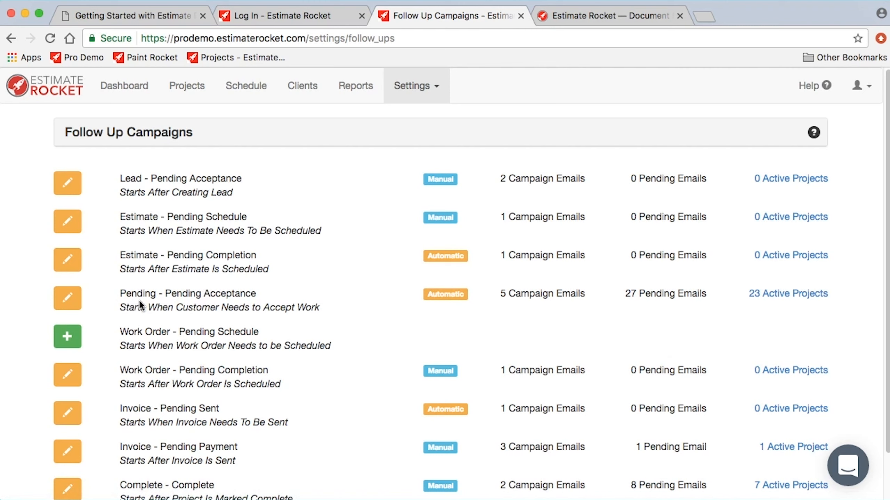
mouse_move(253, 308)
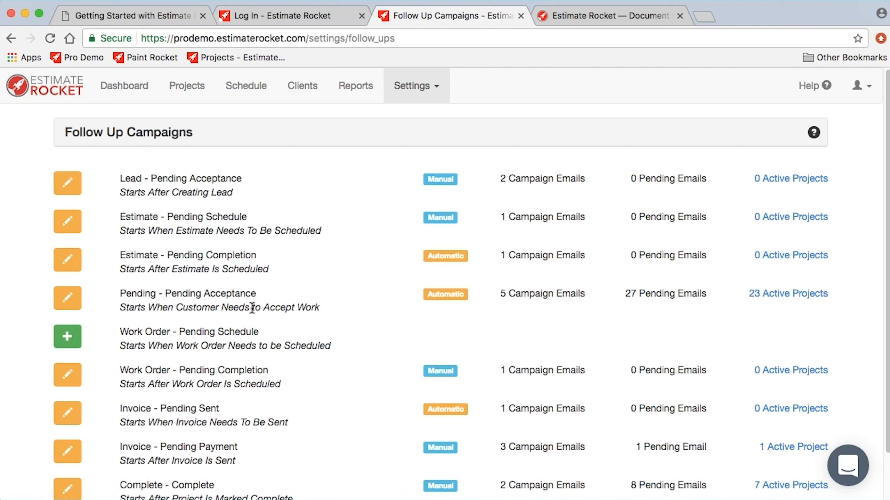
mouse_move(67, 298)
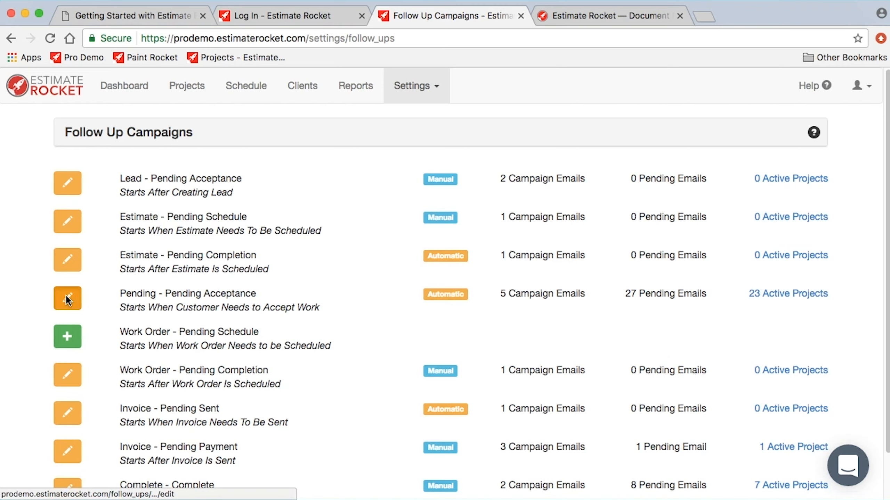
Open the Pending - Pending Acceptance campaign's Follow Up dialog with its five emails.
click(67, 298)
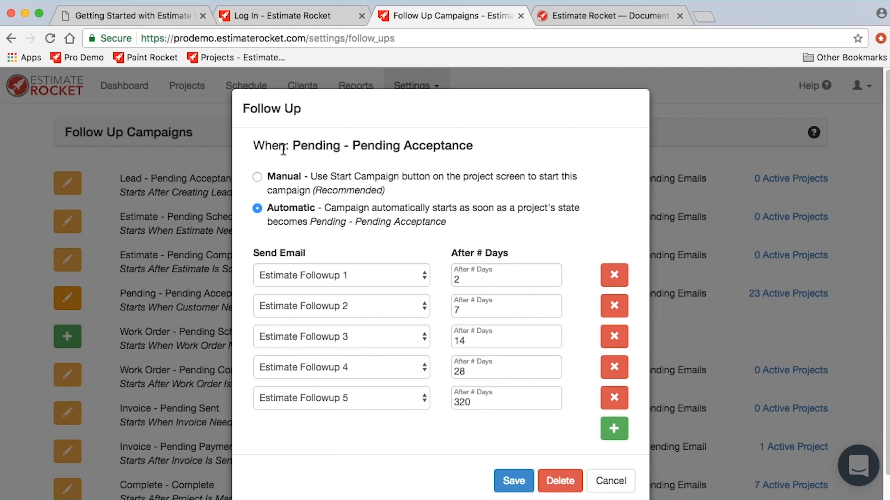
mouse_move(314, 186)
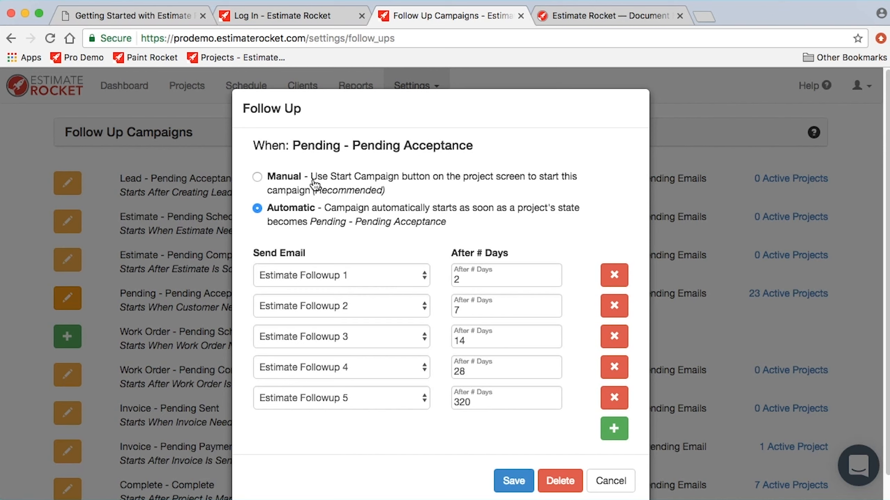
mouse_move(360, 255)
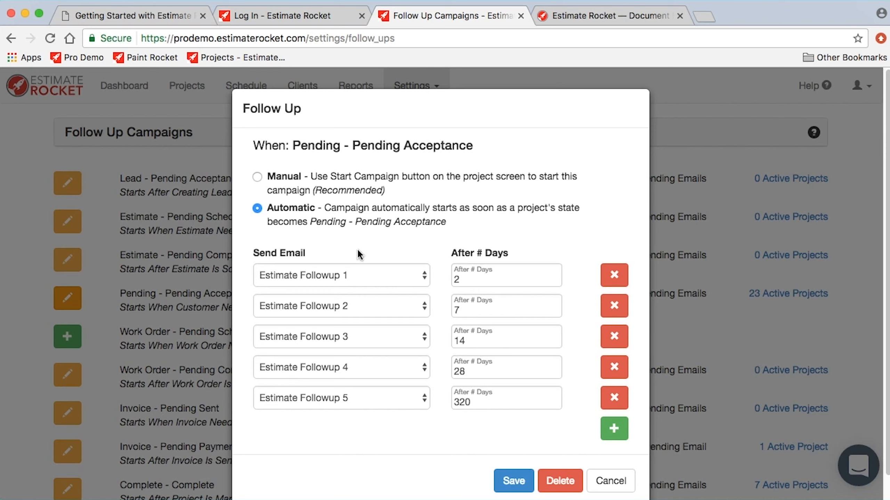
mouse_move(329, 172)
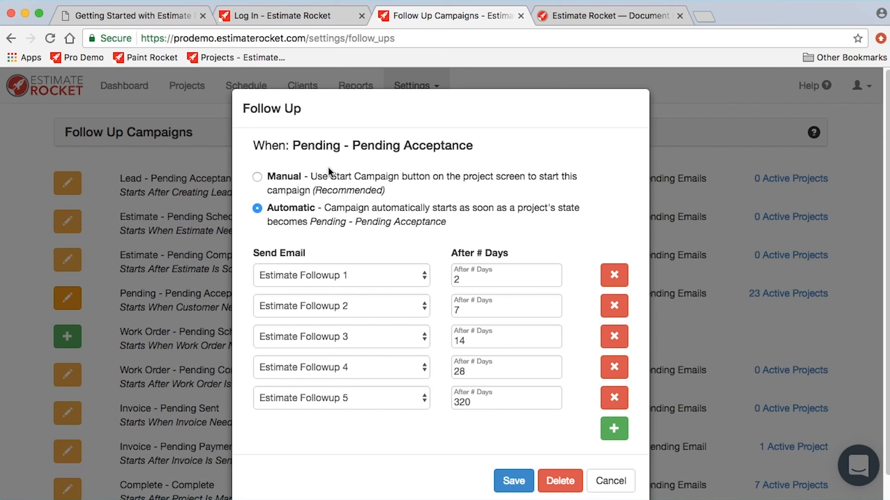
mouse_move(366, 154)
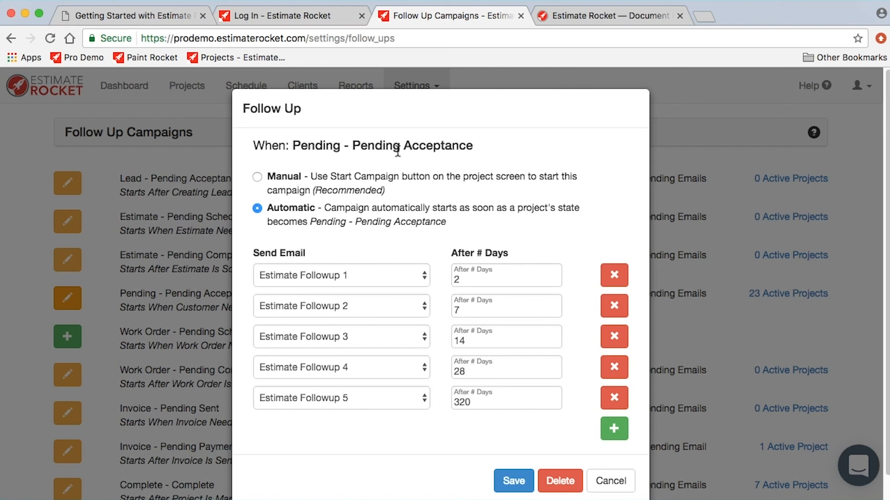
mouse_move(324, 219)
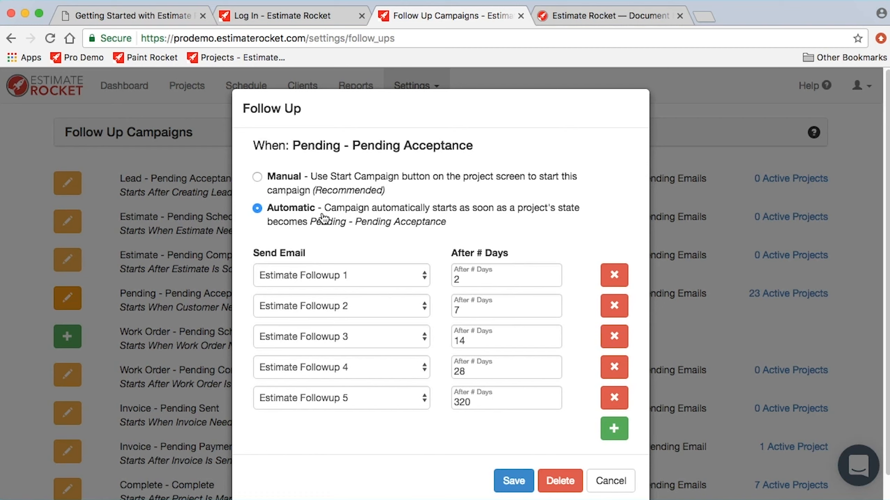
mouse_move(359, 253)
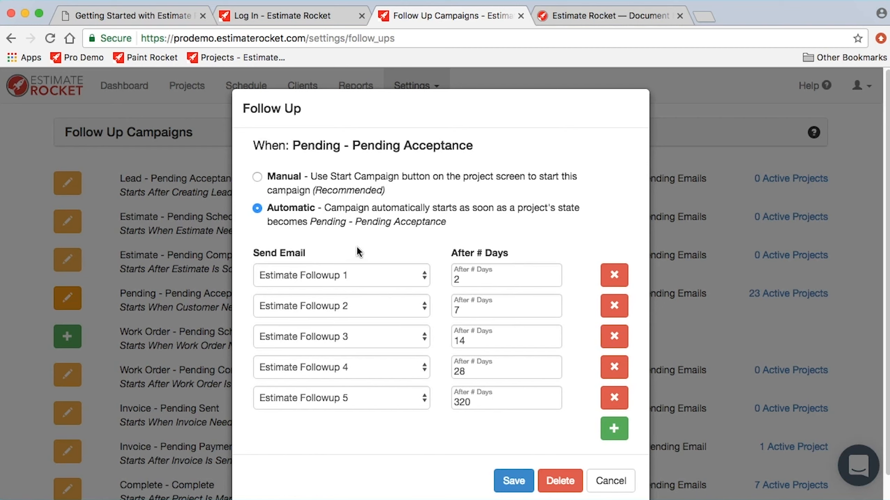
mouse_move(308, 192)
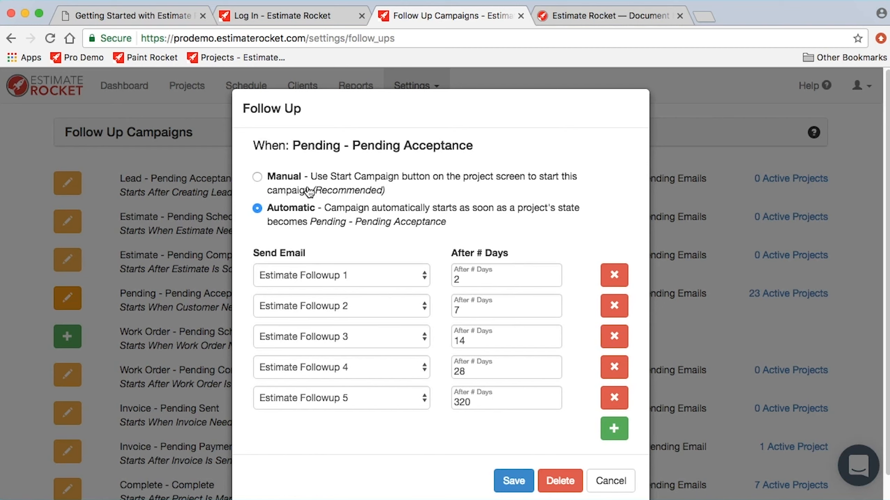
mouse_move(357, 225)
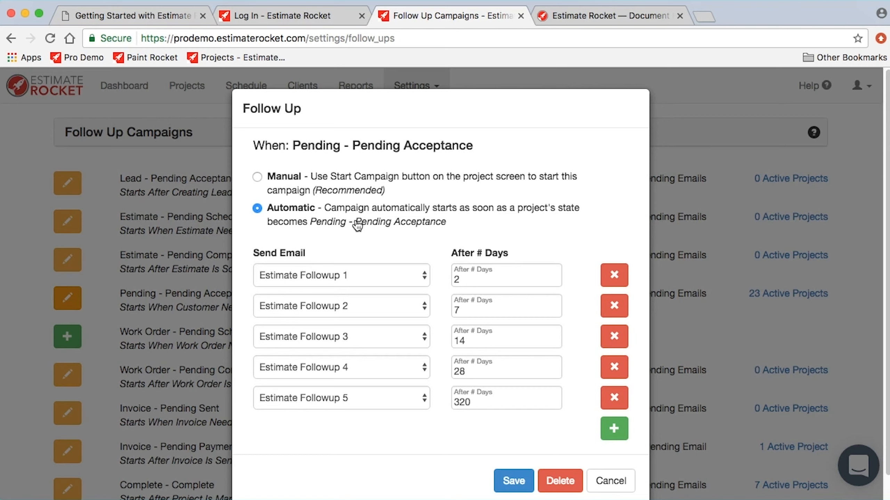
mouse_move(337, 218)
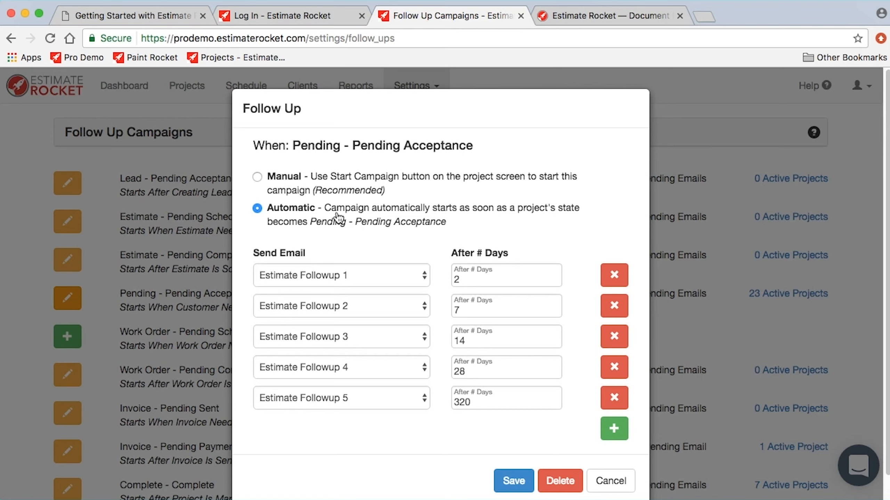
mouse_move(349, 214)
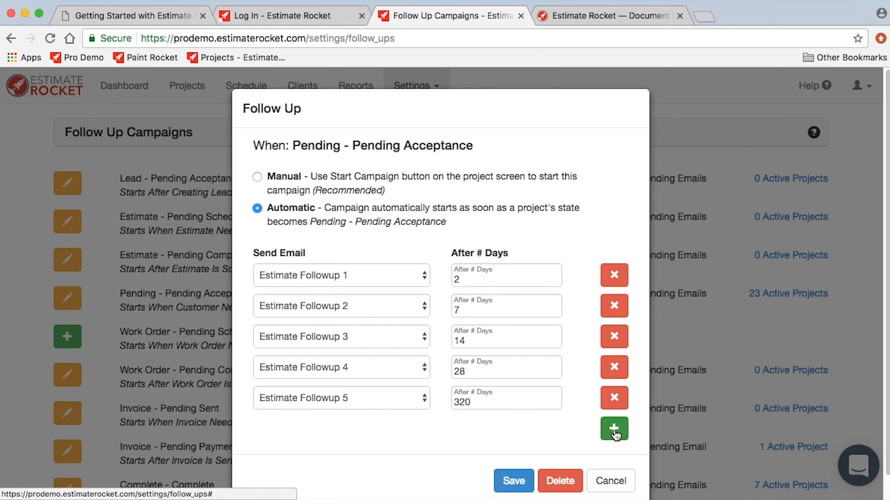
mouse_move(614, 337)
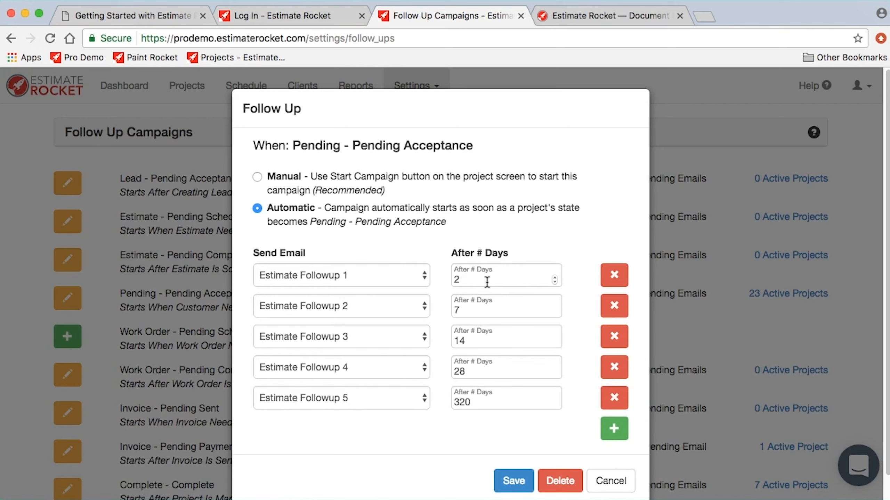
mouse_move(491, 322)
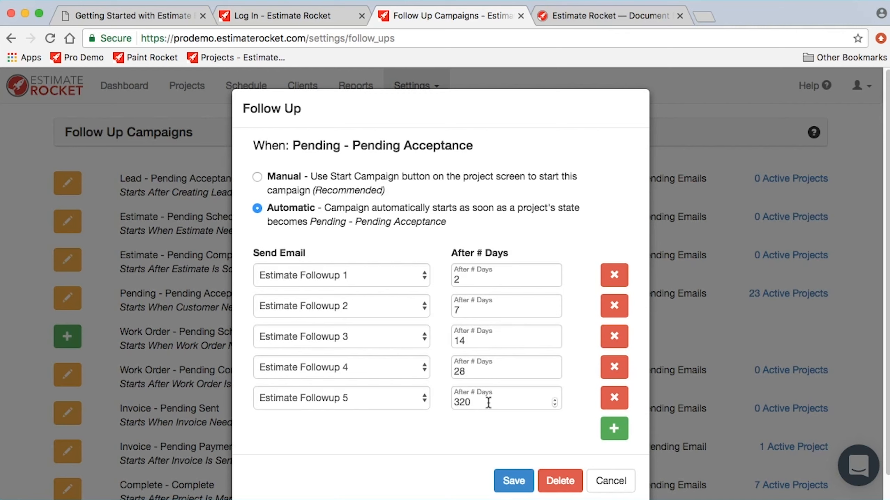
mouse_move(485, 440)
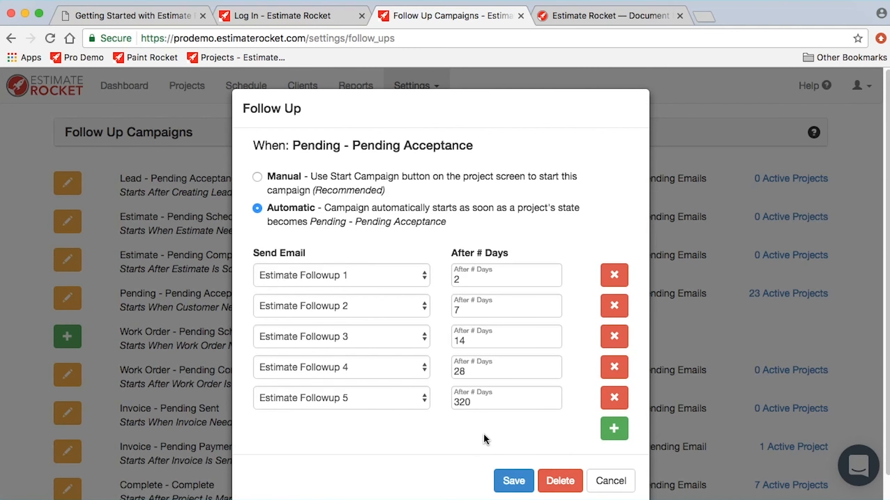
mouse_move(611, 480)
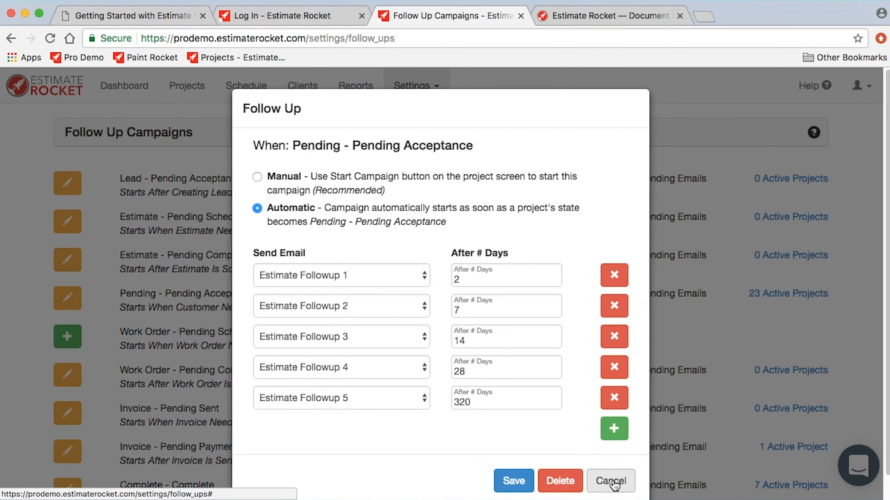
click(610, 481)
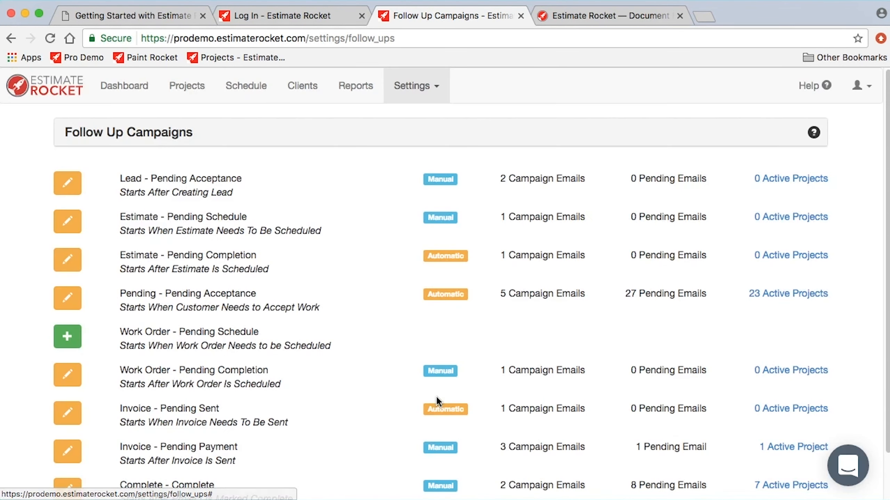
scroll(down, 3)
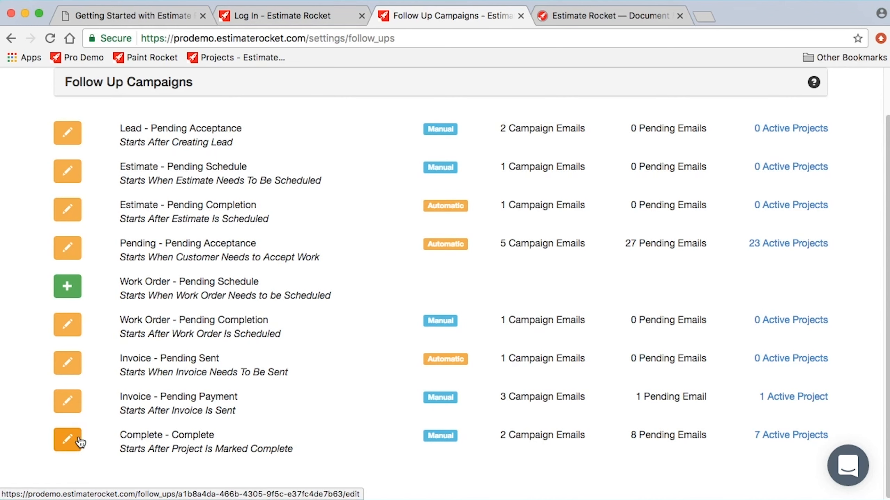
mouse_move(68, 444)
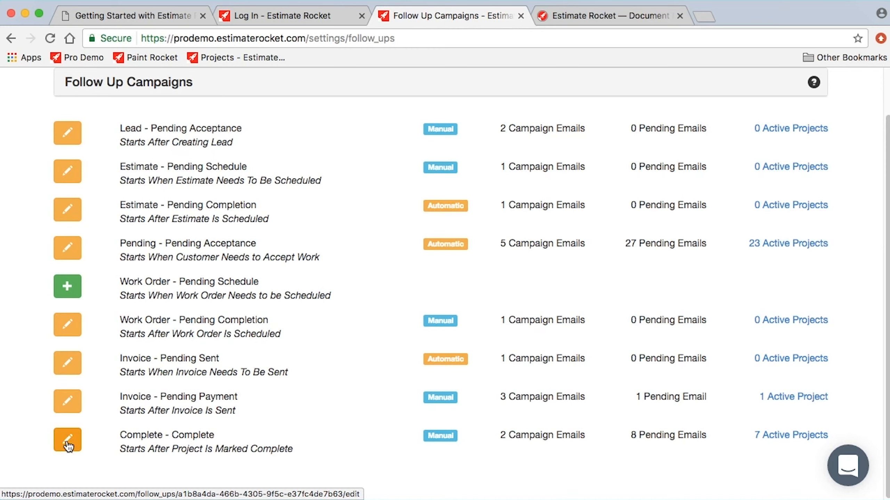
mouse_move(328, 458)
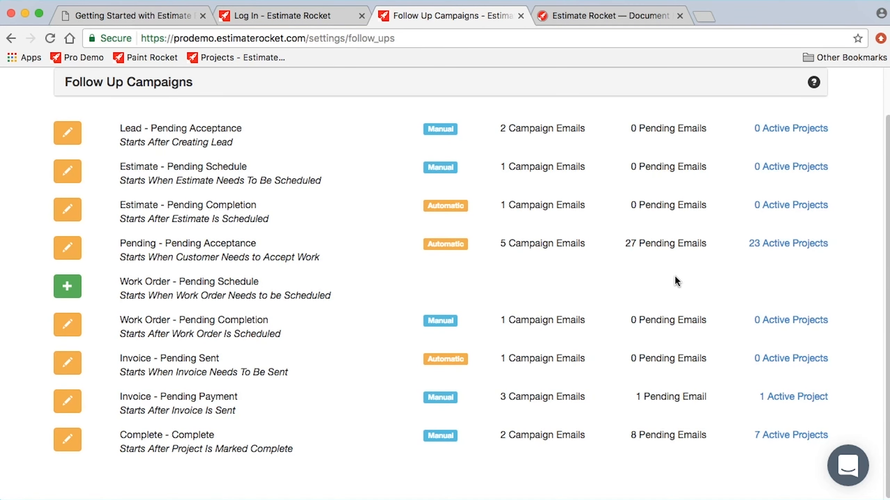
scroll(up, 3)
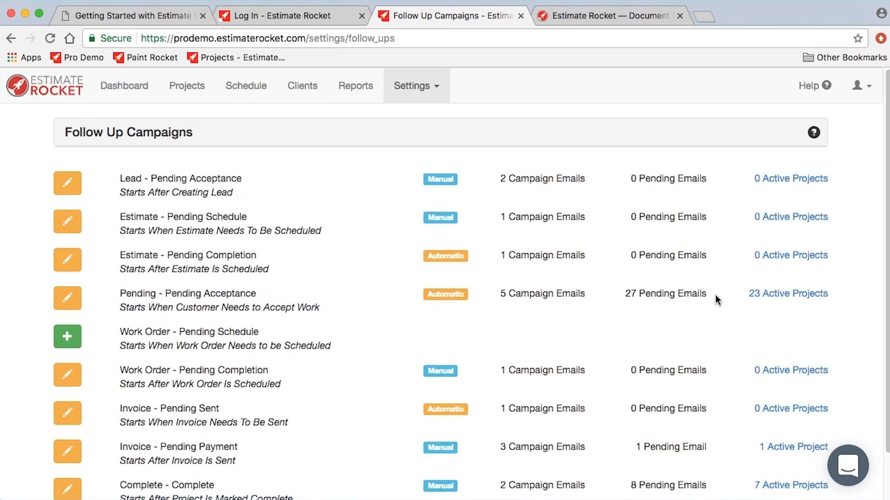
mouse_move(787, 293)
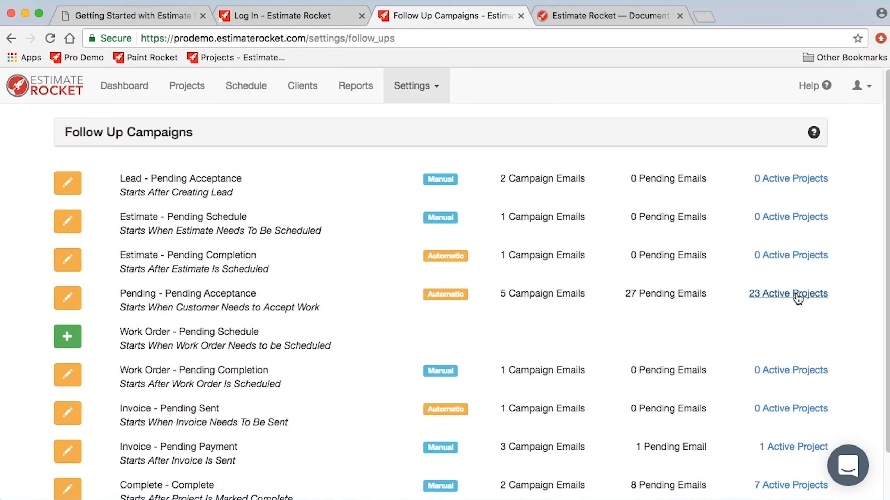
mouse_move(799, 311)
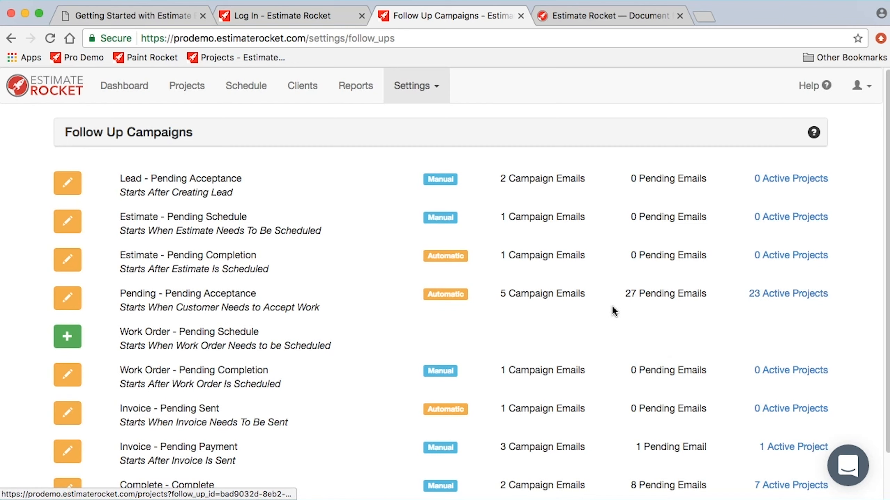
mouse_move(787, 294)
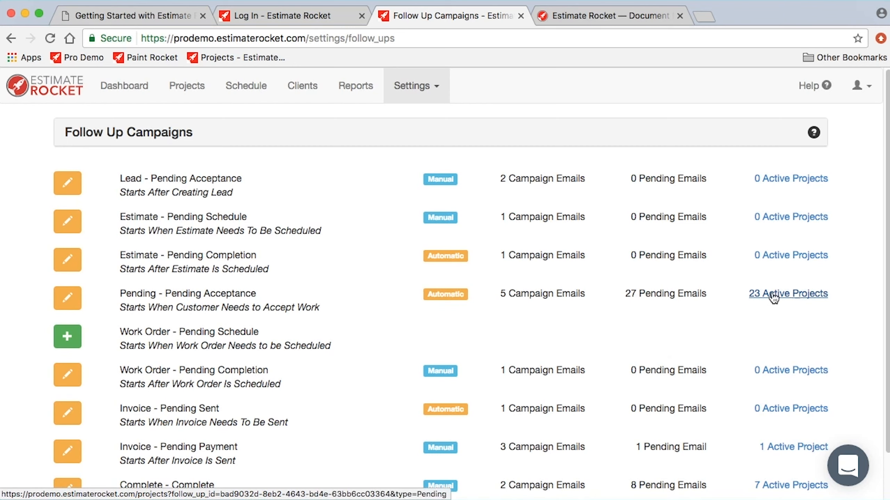
mouse_move(199, 296)
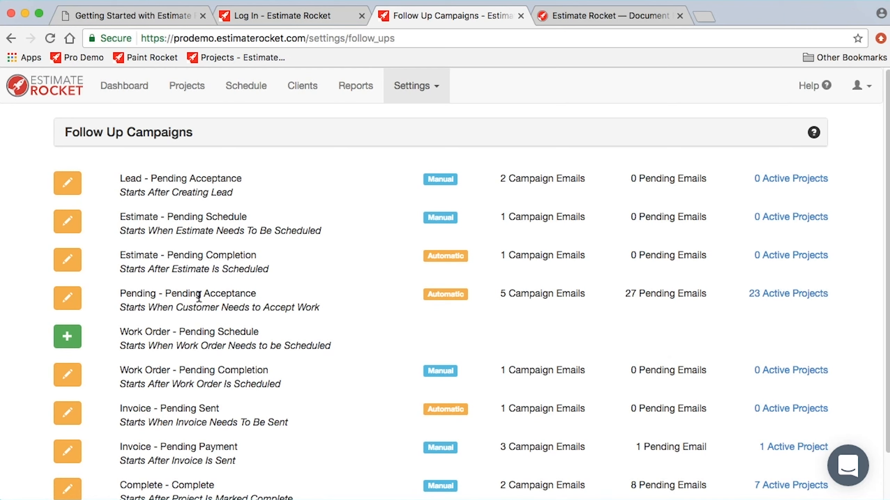
mouse_move(788, 294)
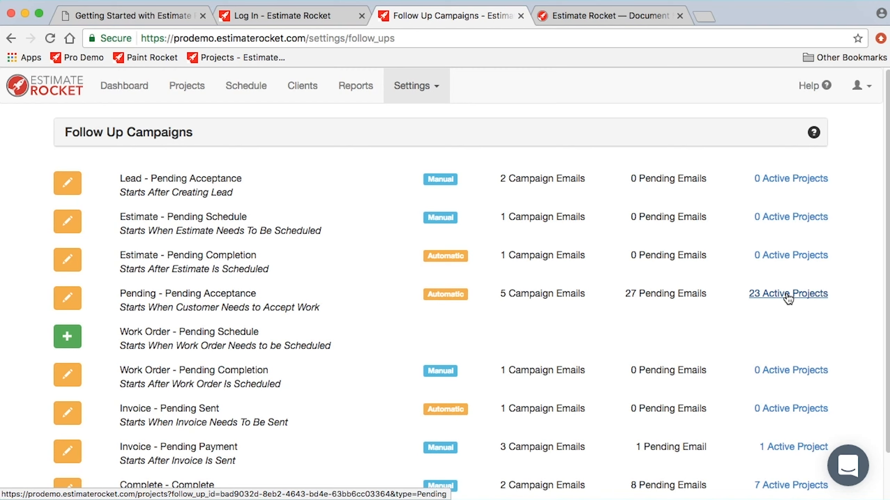
mouse_move(778, 298)
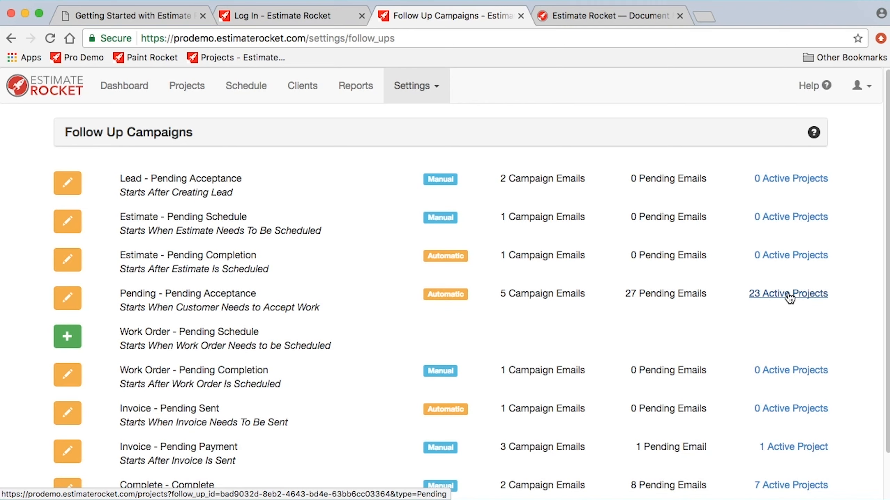
Open the '23 Active Projects' list for the Pending Acceptance campaign.
click(787, 293)
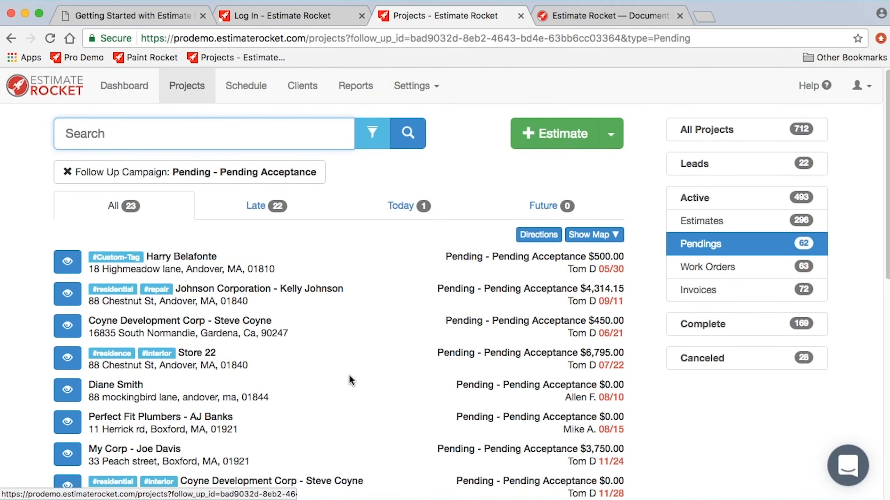
mouse_move(334, 379)
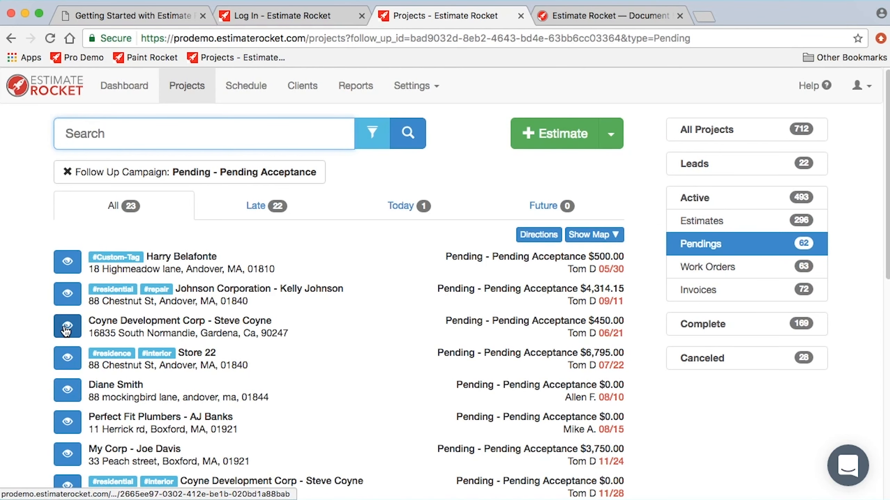
mouse_move(67, 358)
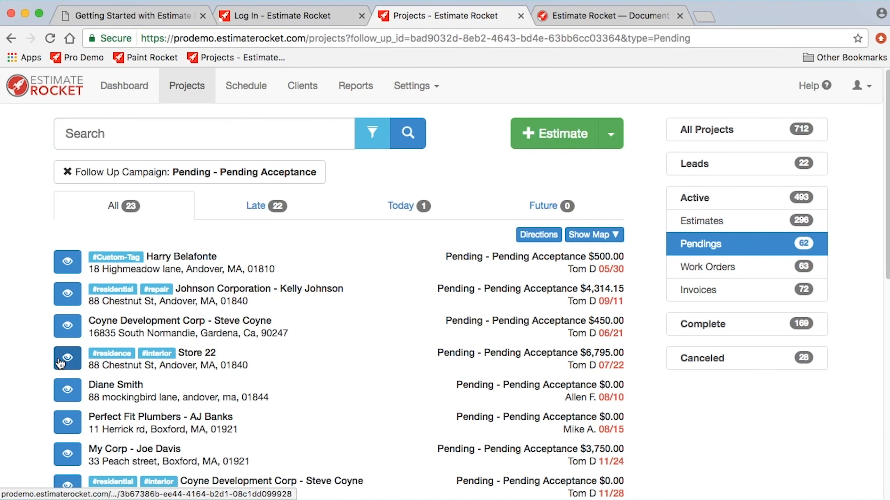
Open the Store 22 project page from the filtered projects list.
click(67, 359)
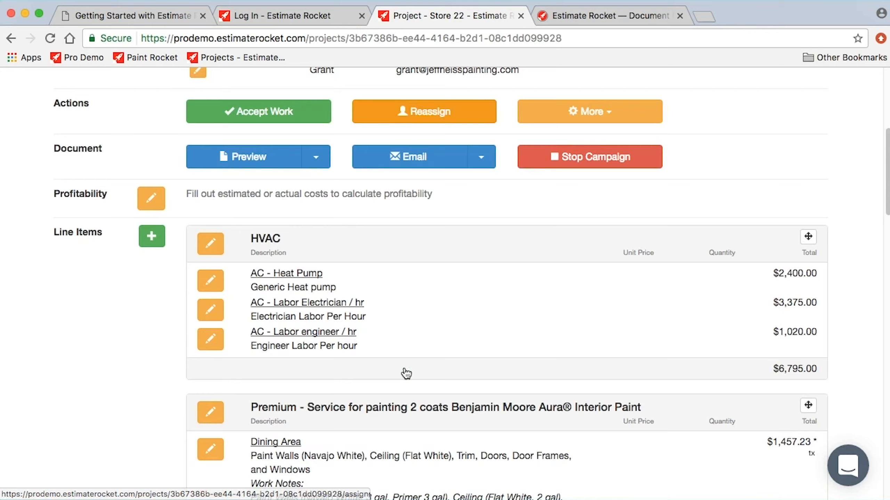
scroll(down, 3)
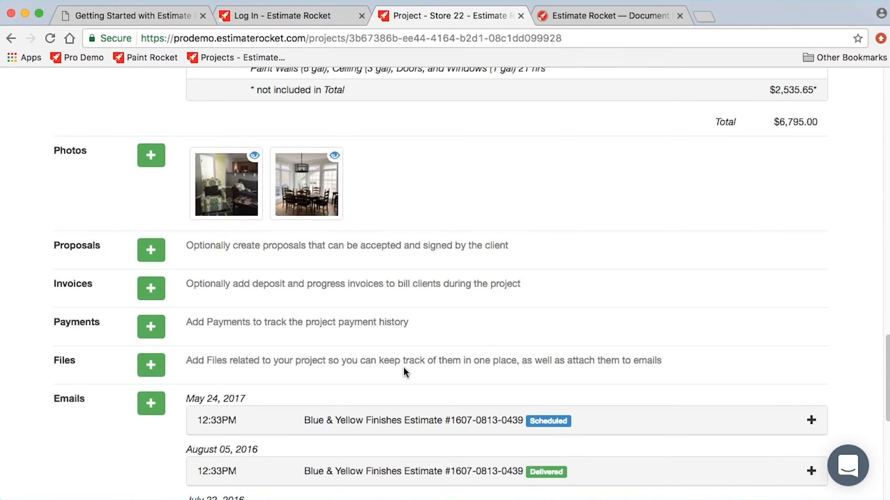
scroll(down, 3)
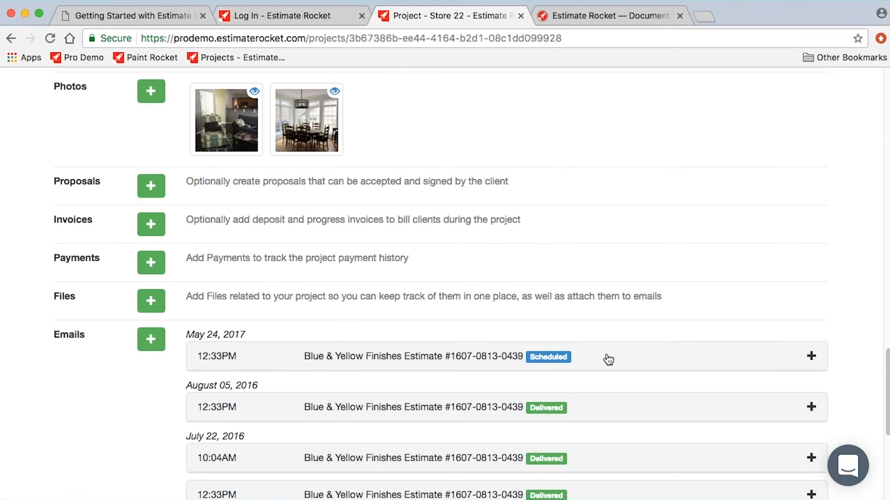
mouse_move(622, 356)
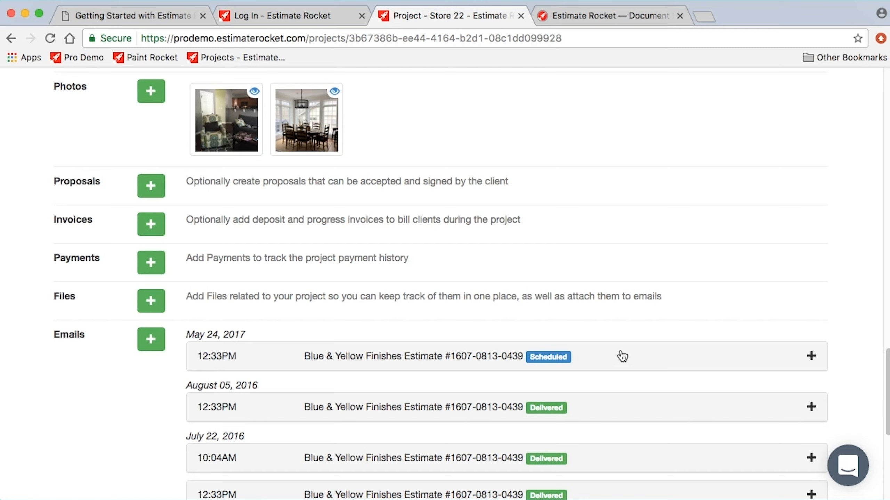
mouse_move(614, 369)
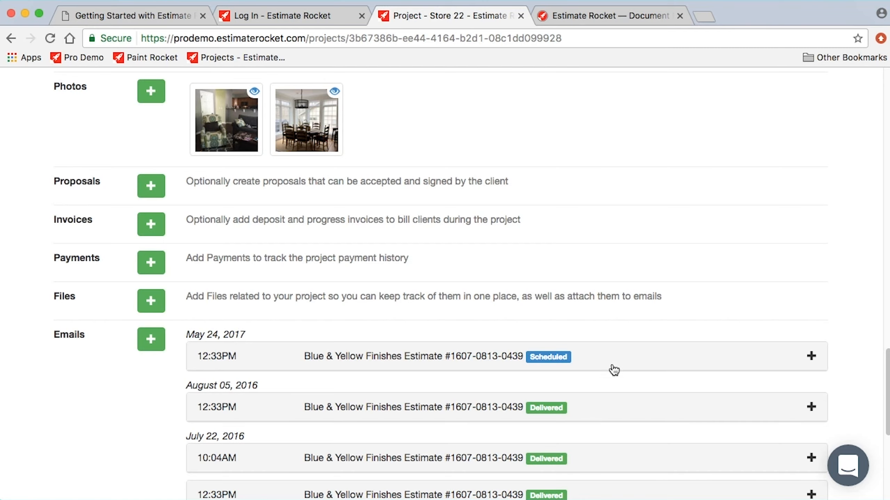
scroll(up, 3)
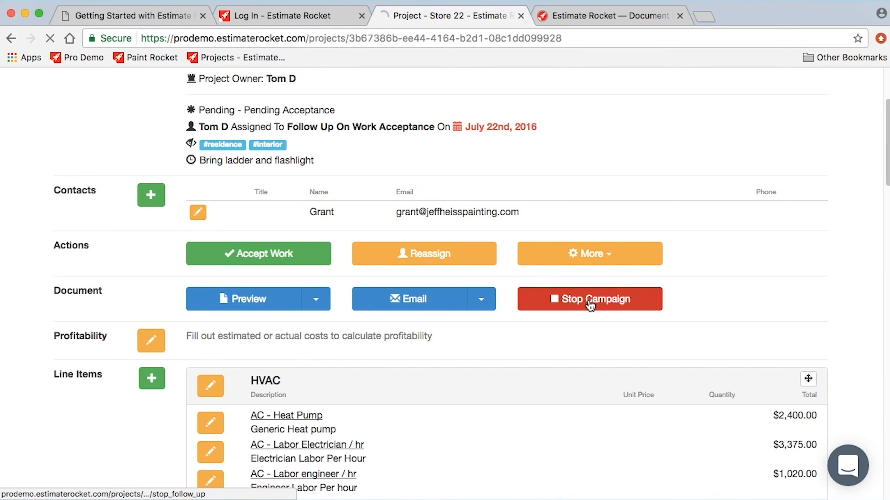
Stop Store 22's follow-up campaign and return to the campaign's project list.
click(589, 299)
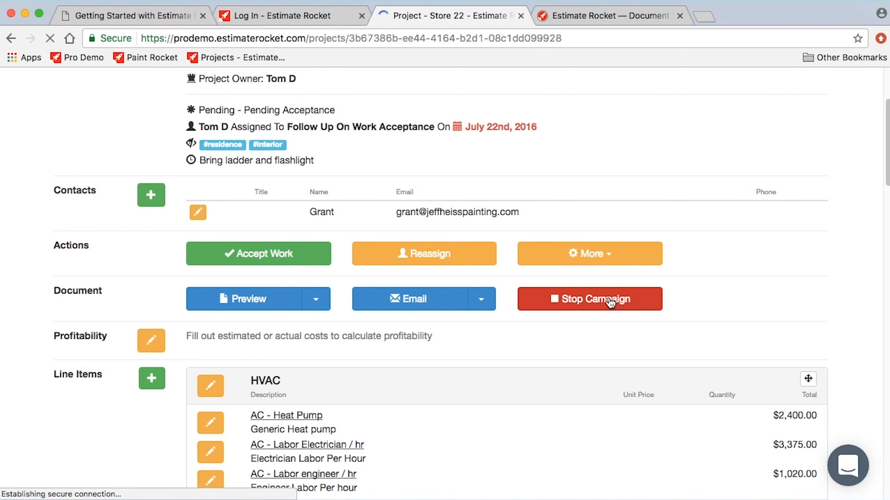
click(589, 299)
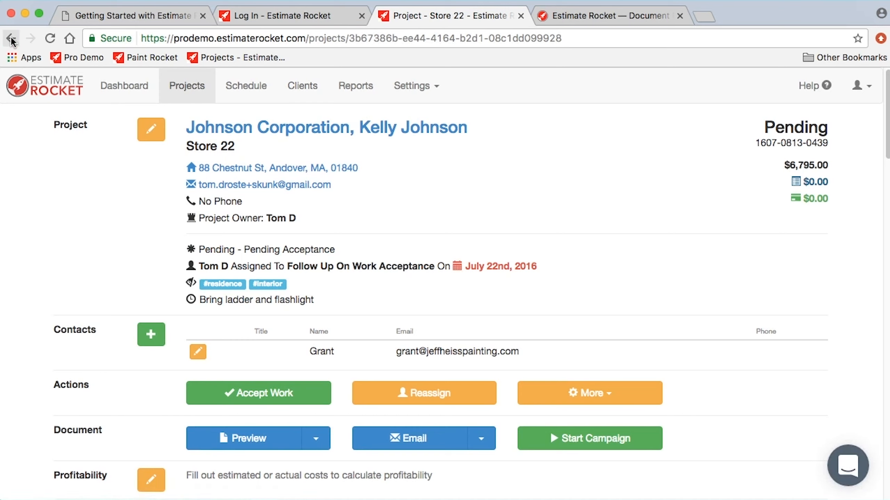
mouse_move(12, 37)
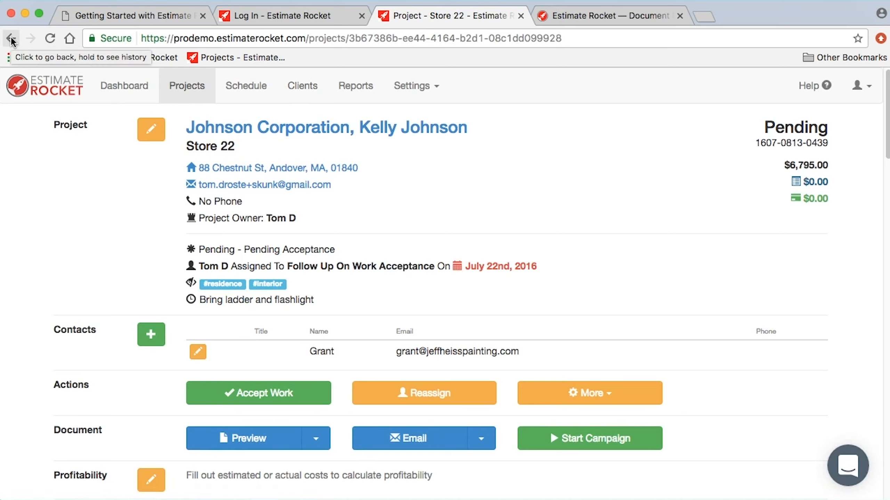
scroll(down, 3)
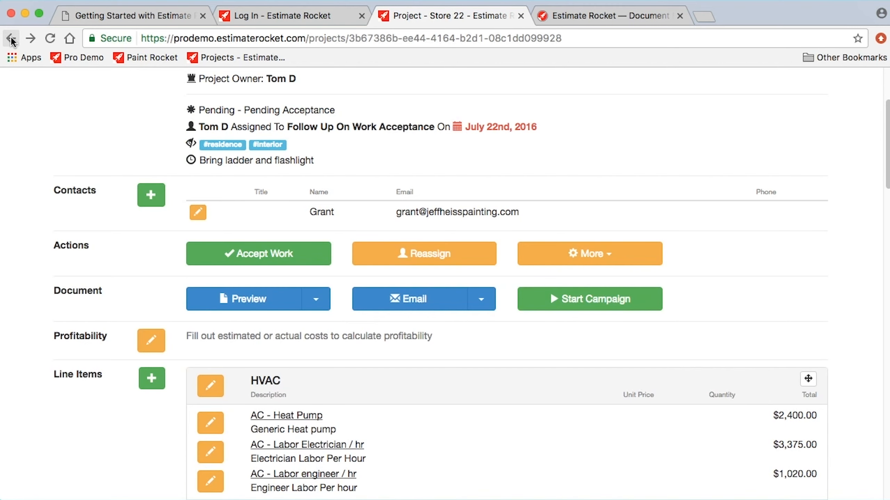
click(10, 37)
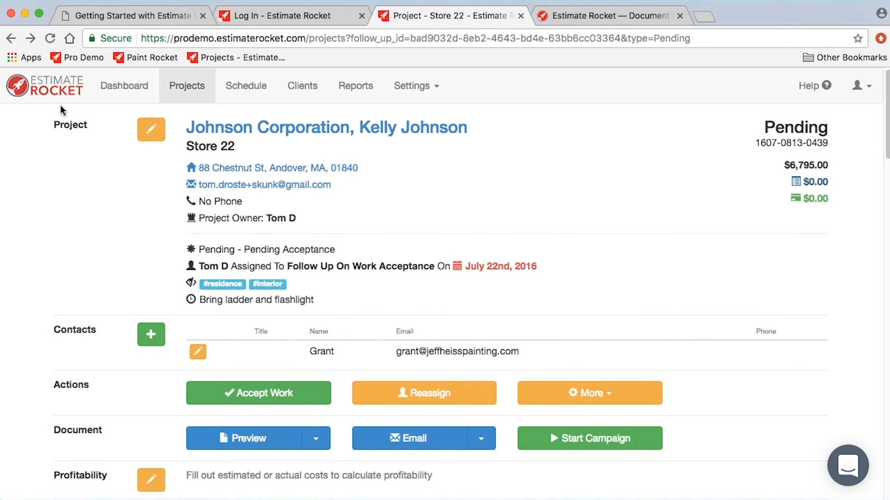
Confirm the Pending Acceptance project list now shows 22 projects, then open the Settings menu.
click(187, 86)
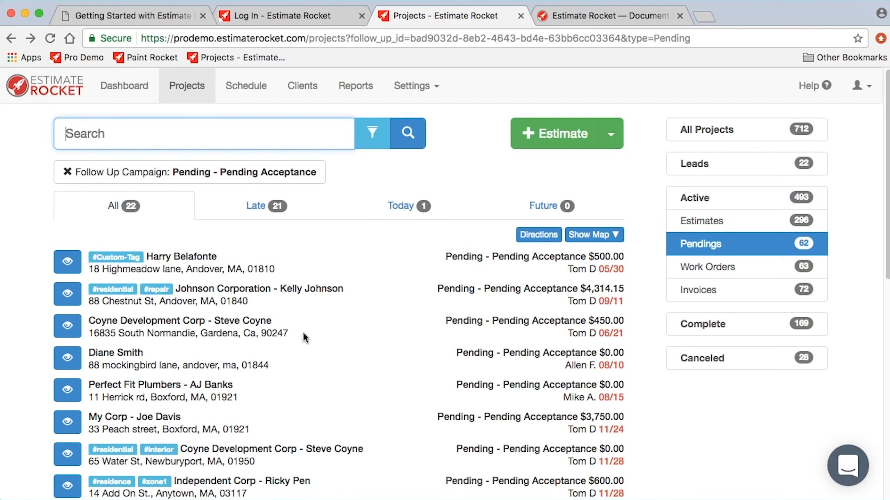
mouse_move(25, 331)
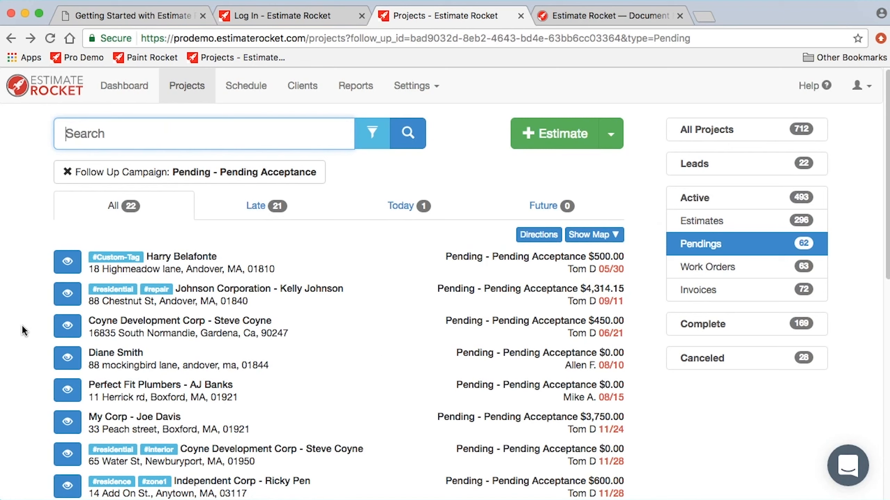
mouse_move(390, 86)
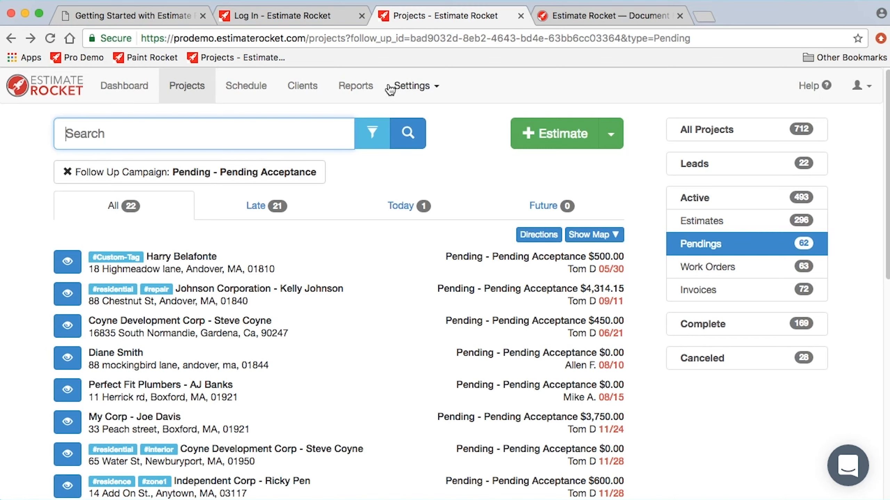
click(412, 86)
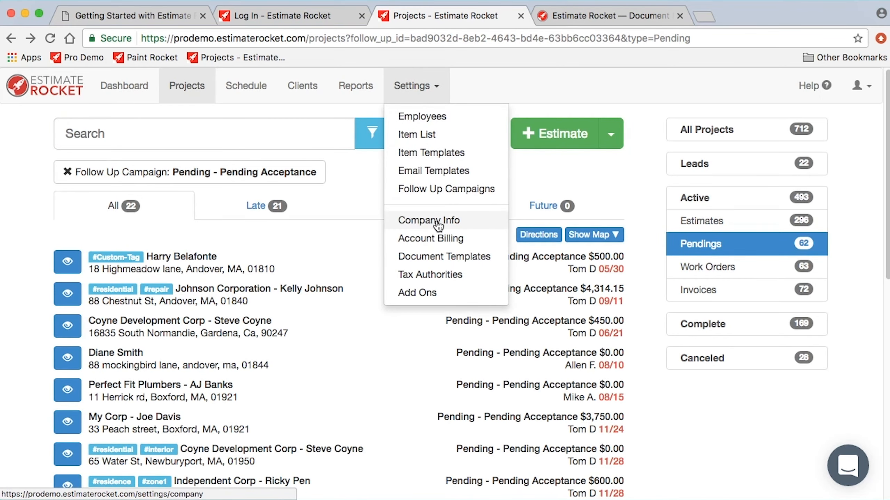